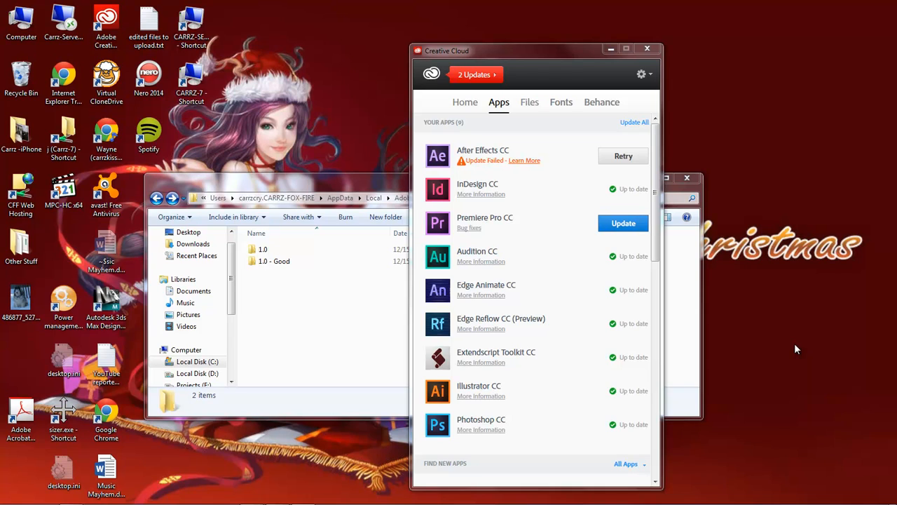
mouse_move(486, 171)
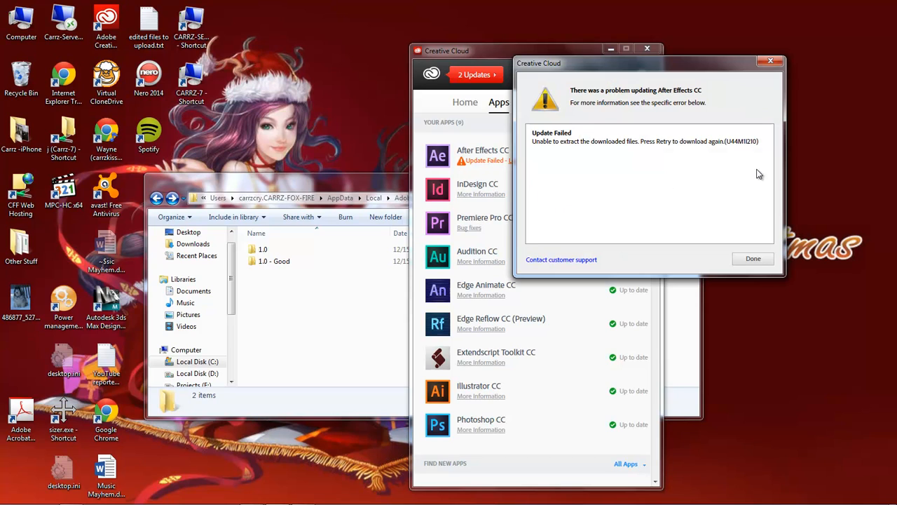
mouse_move(550, 151)
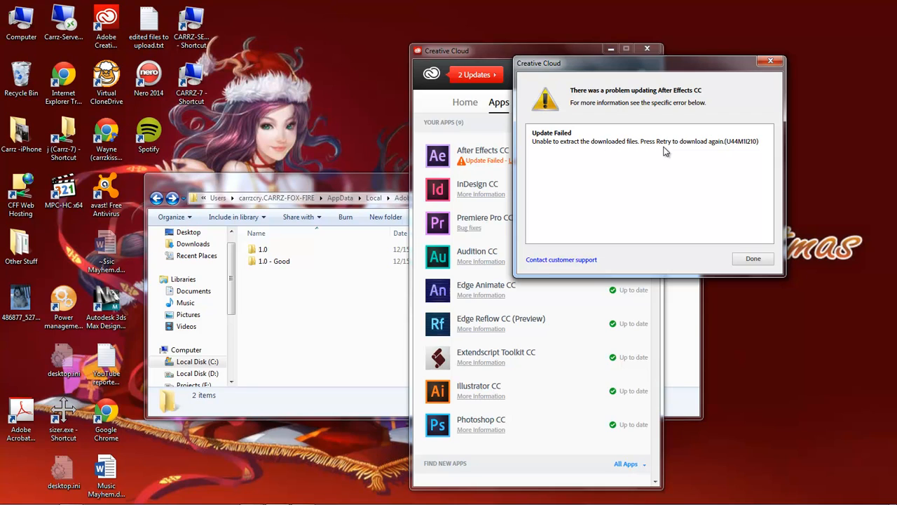
mouse_move(741, 152)
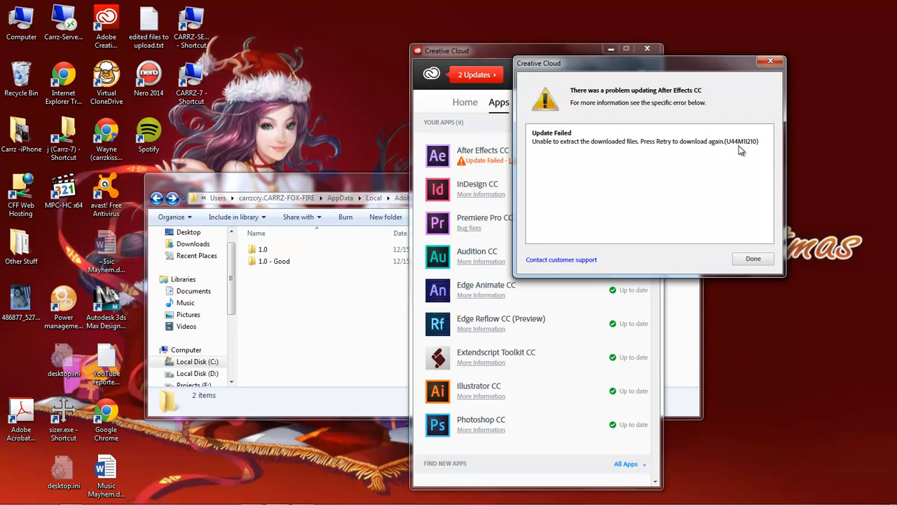
mouse_move(746, 150)
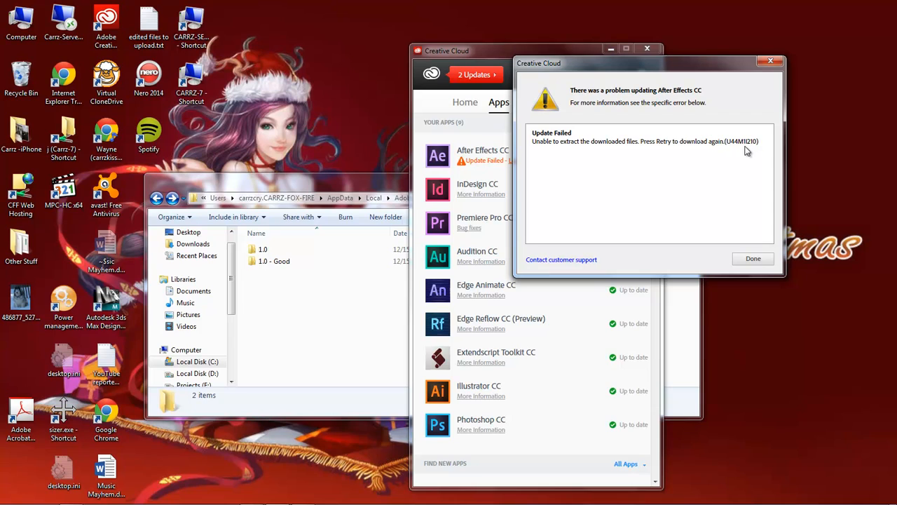
mouse_move(750, 150)
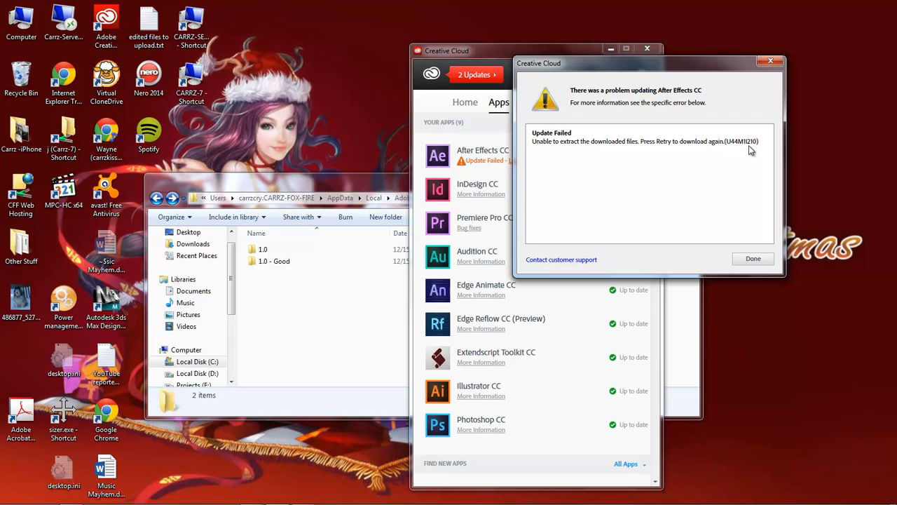
mouse_move(746, 148)
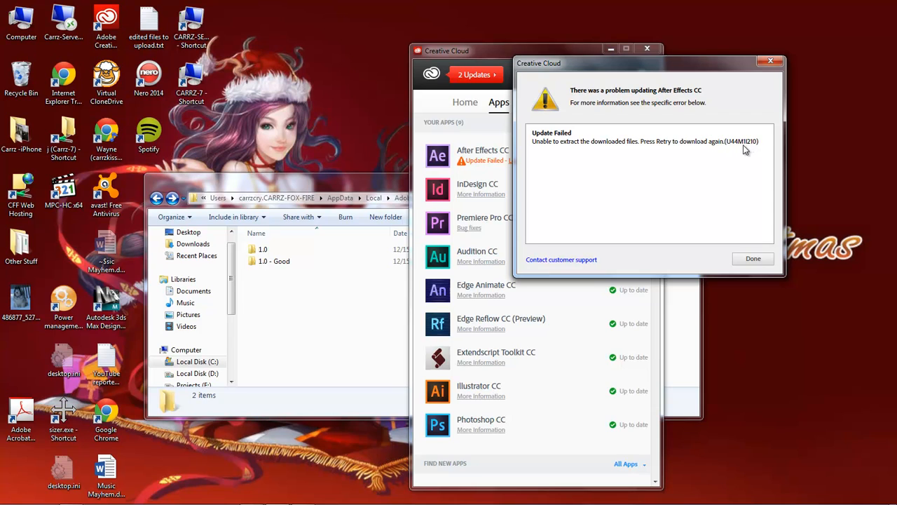
mouse_move(771, 223)
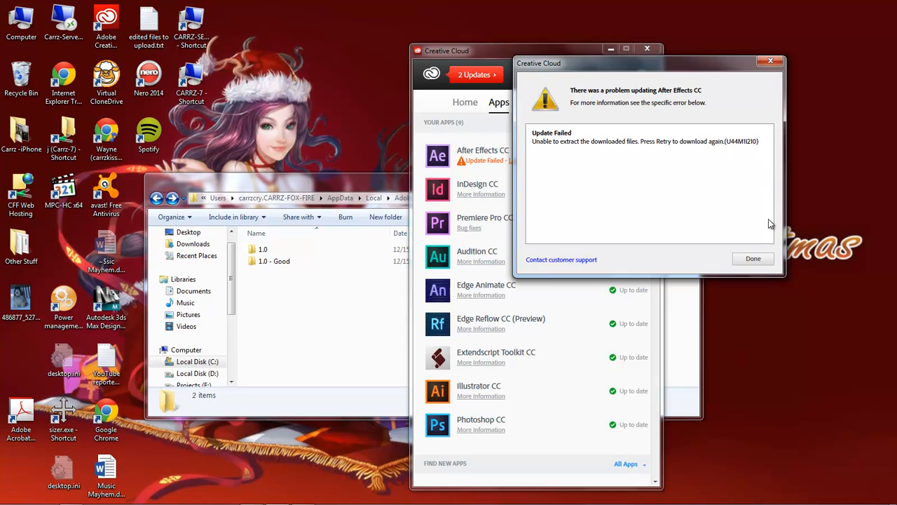
- Dismiss the update failure details to return to the installed apps list
left_click(753, 258)
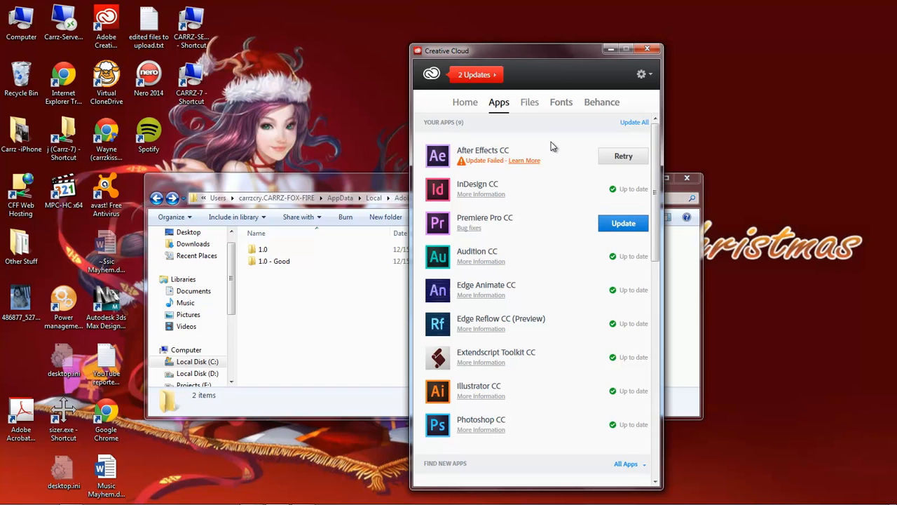
mouse_move(558, 191)
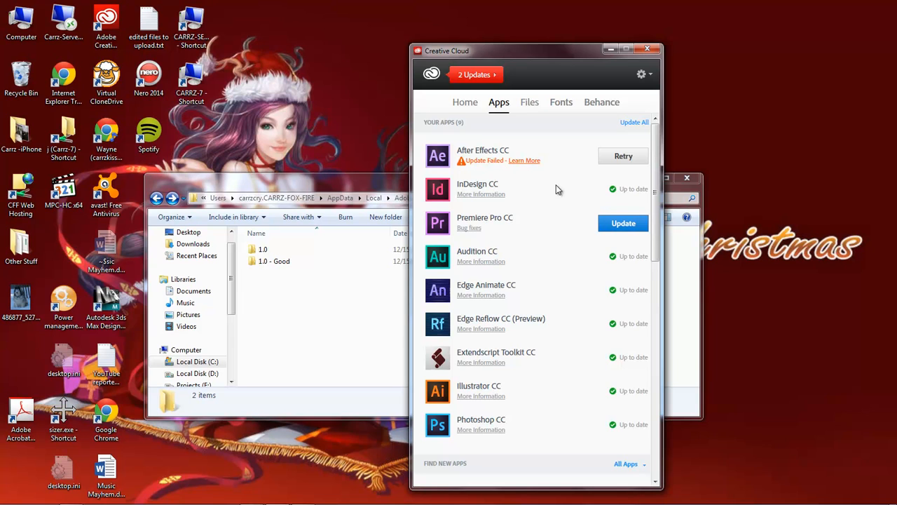
- Quit Creative Cloud from the gear menu and confirm the quit
left_click(643, 74)
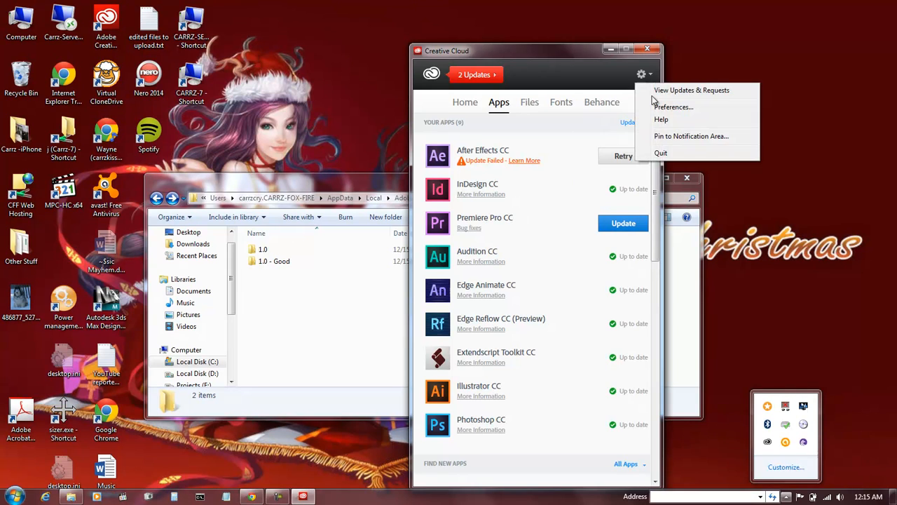
left_click(662, 151)
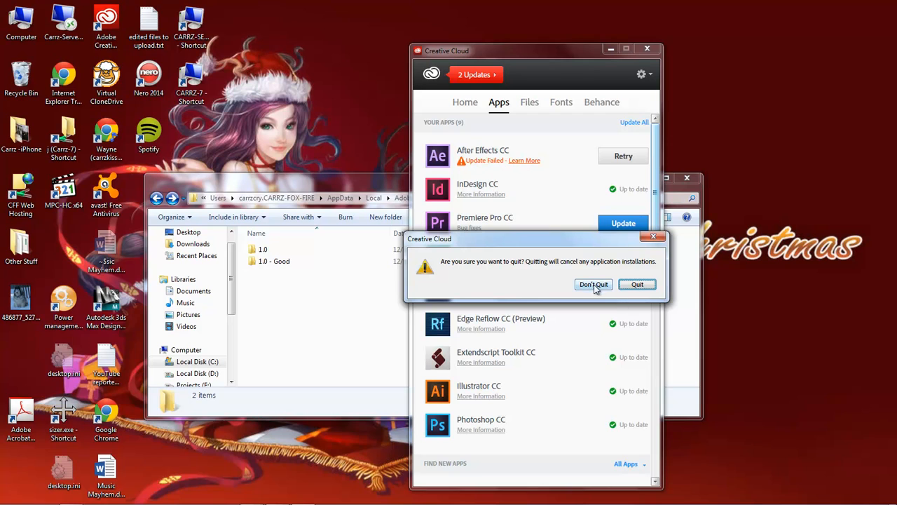
left_click(636, 283)
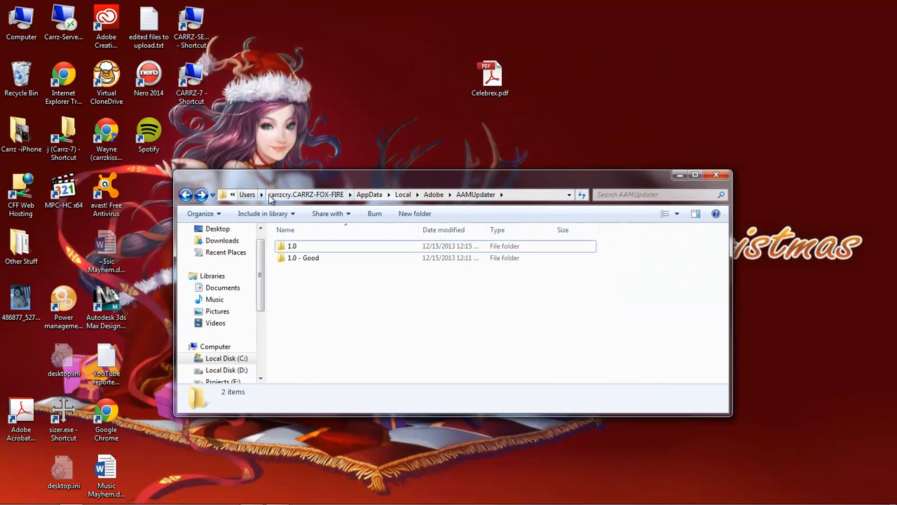
- Browse into the AAMUpdater folder and rename its 1.0 folder to 1.0~~~
left_click(216, 345)
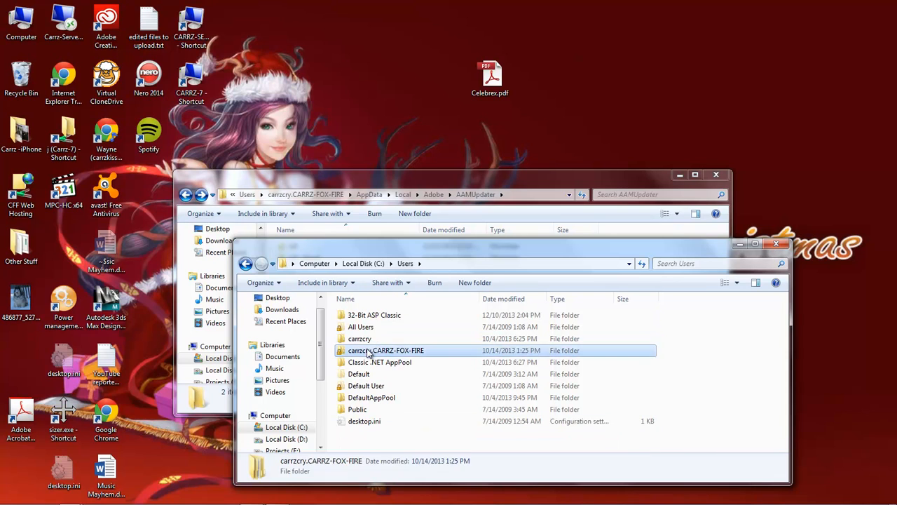
double_click(387, 351)
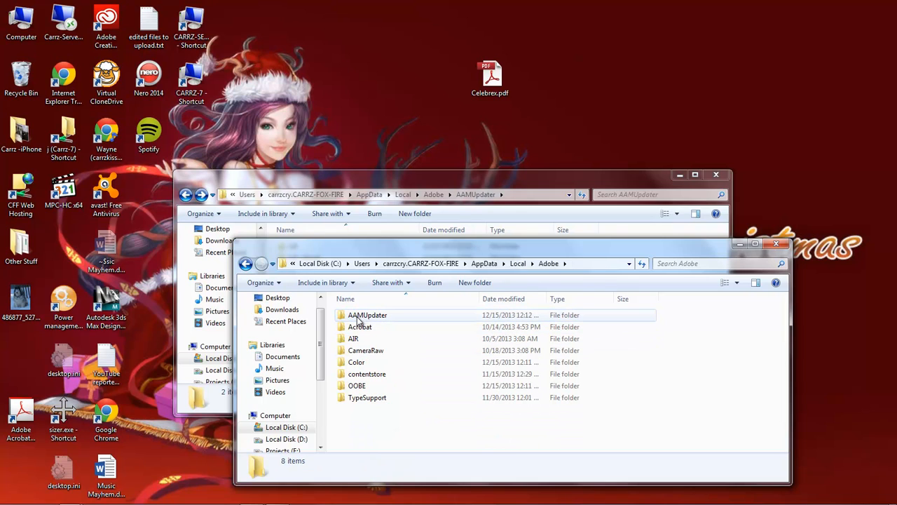
double_click(367, 314)
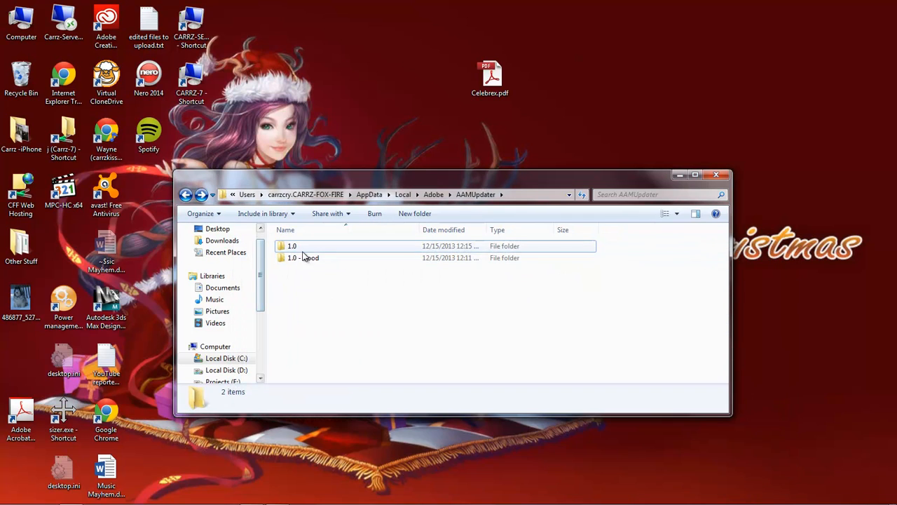
left_click(292, 245)
type("~~~~")
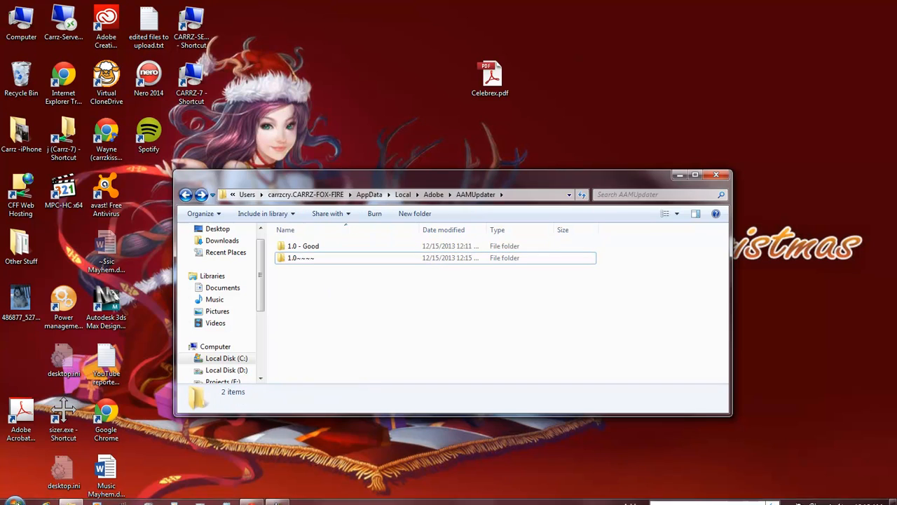
left_click(12, 497)
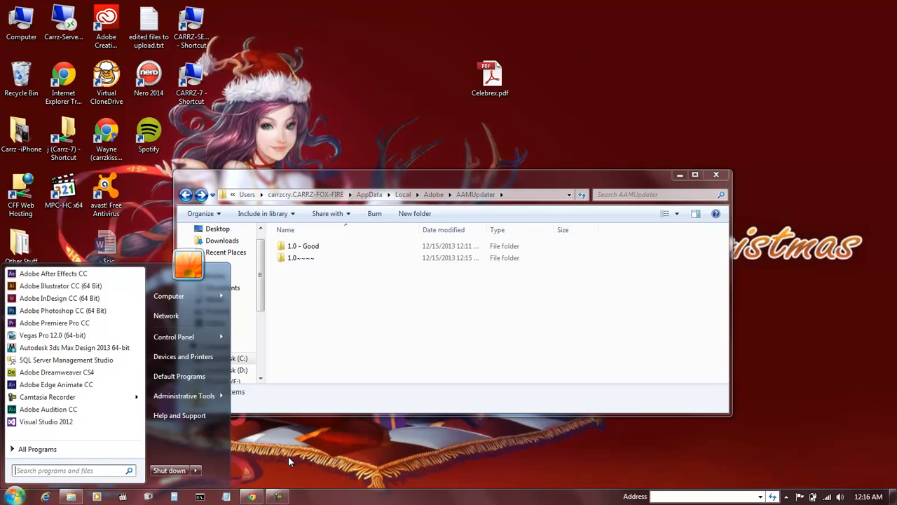
- Launch Adobe Creative Cloud via Start search for 'cloud' and show its Home feed
type("cloud")
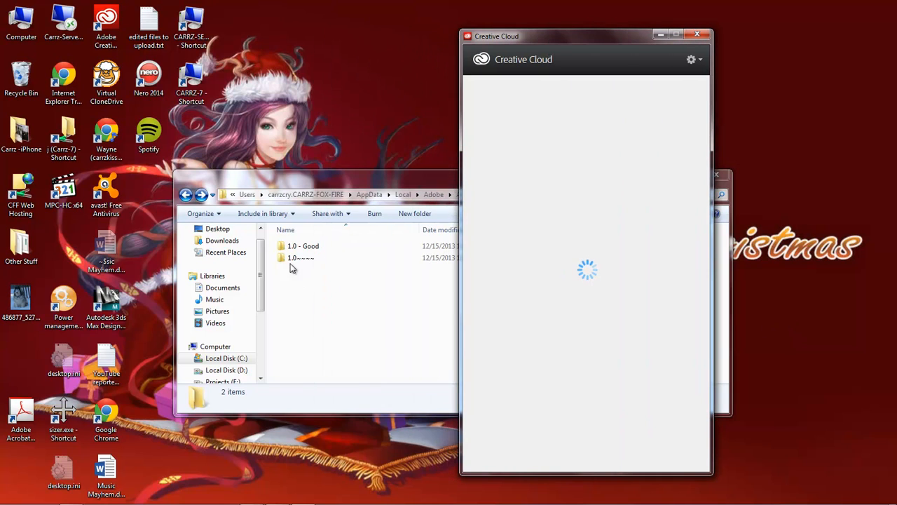
mouse_move(337, 283)
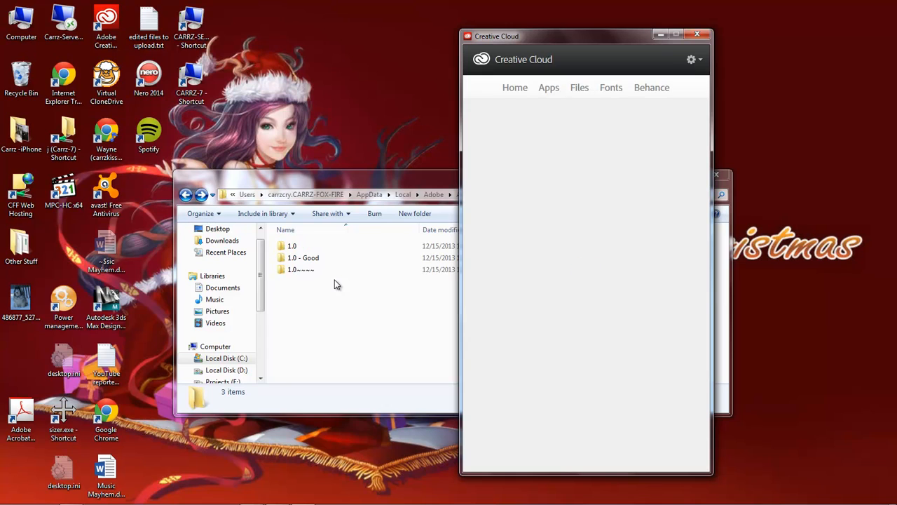
left_click(516, 87)
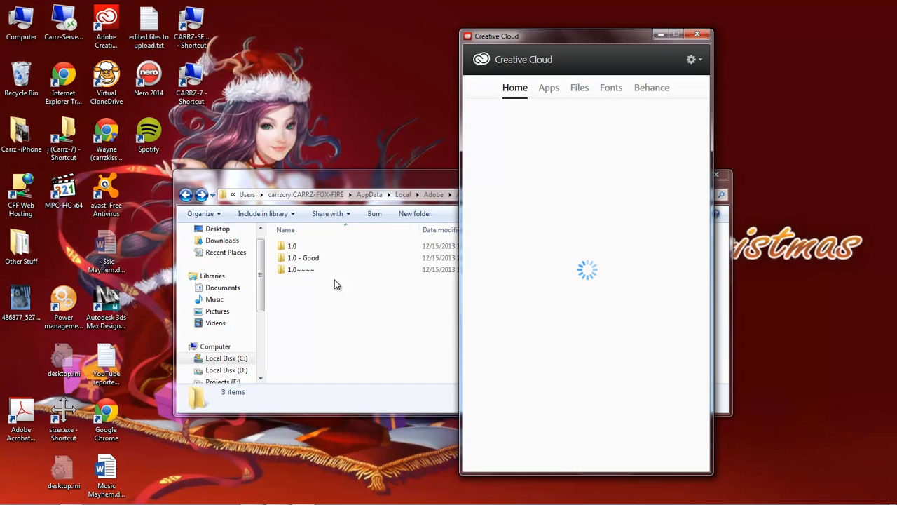
left_click(292, 245)
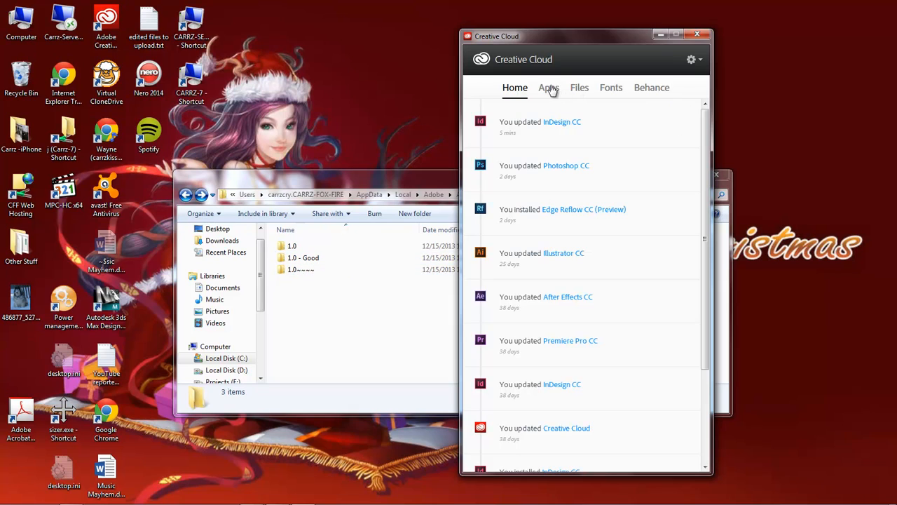
- Show the Apps list with every installed app marked up to date
left_click(550, 87)
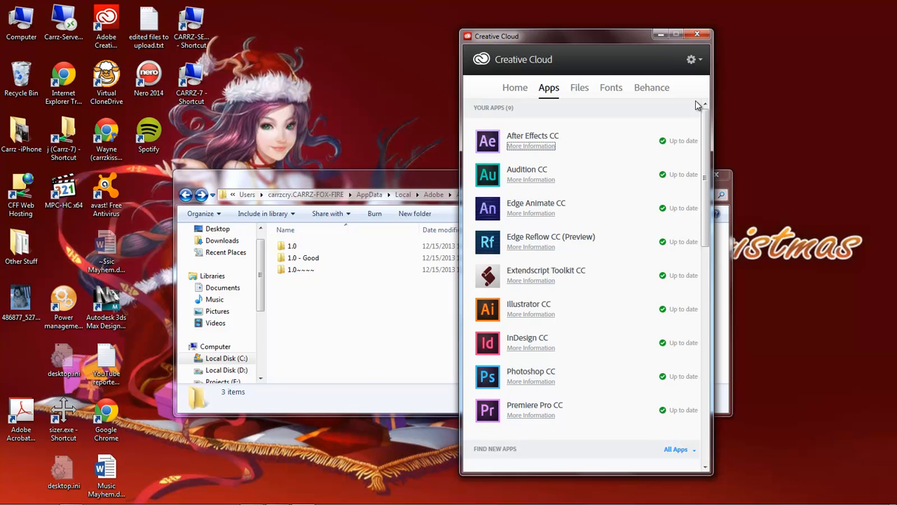
left_click(691, 59)
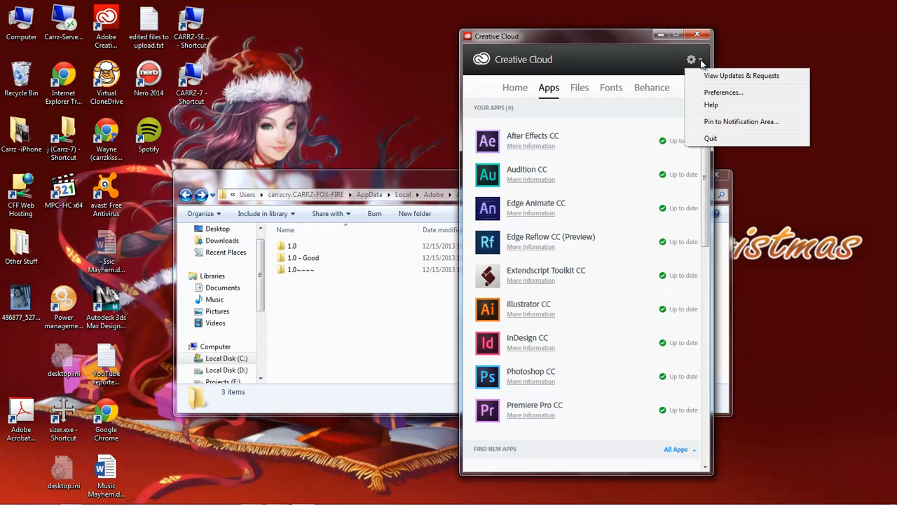
mouse_move(711, 139)
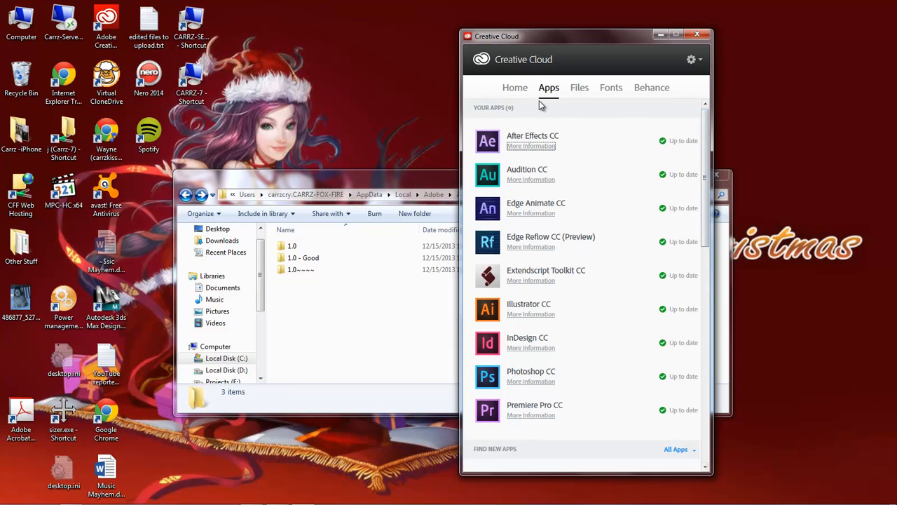
mouse_move(547, 108)
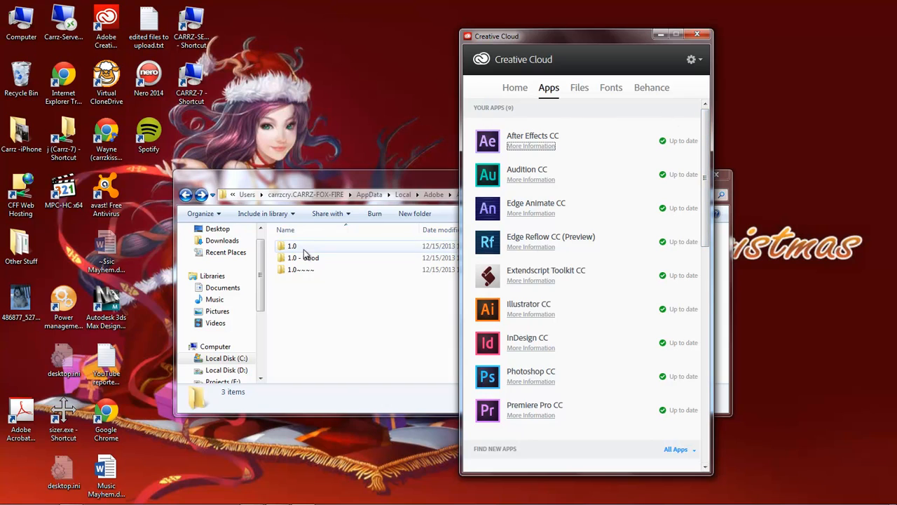
left_click(292, 245)
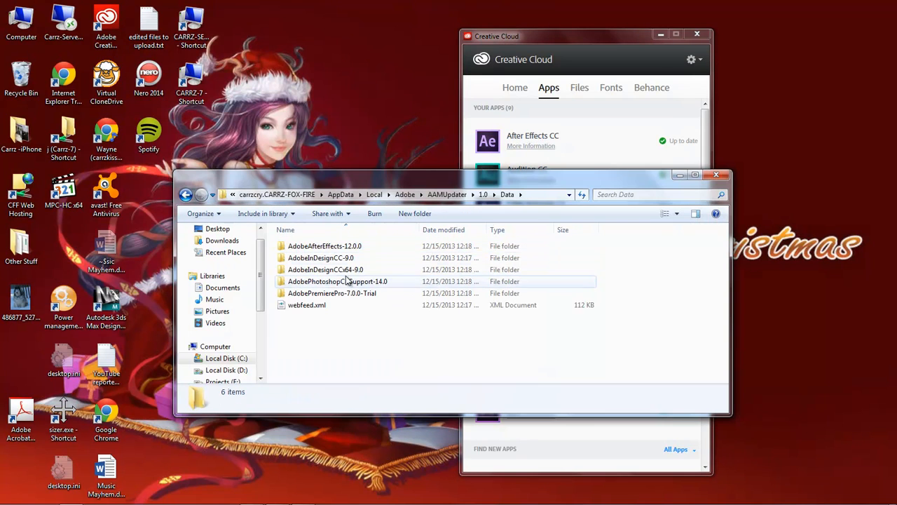
double_click(326, 245)
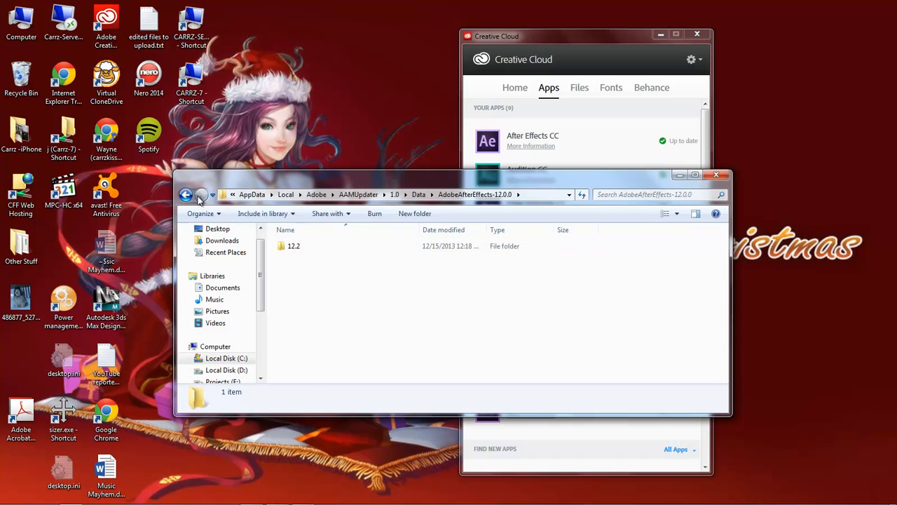
left_click(185, 194)
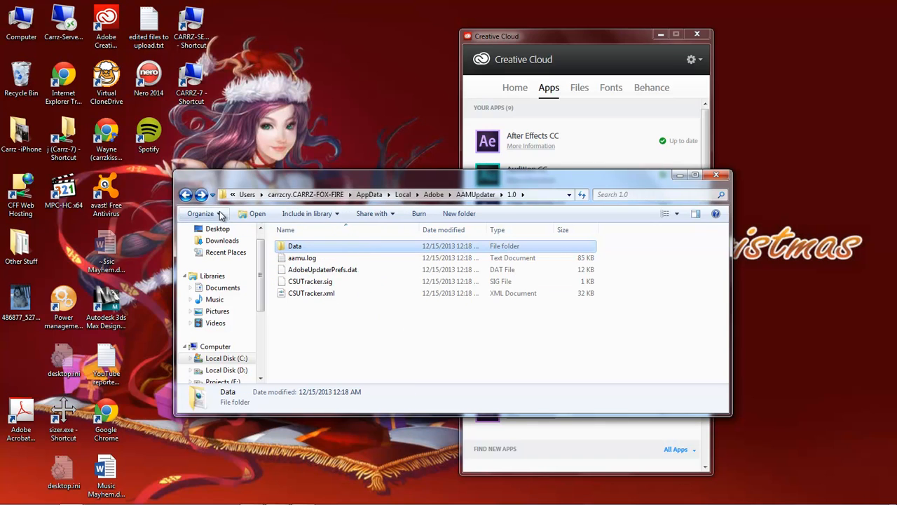
double_click(295, 246)
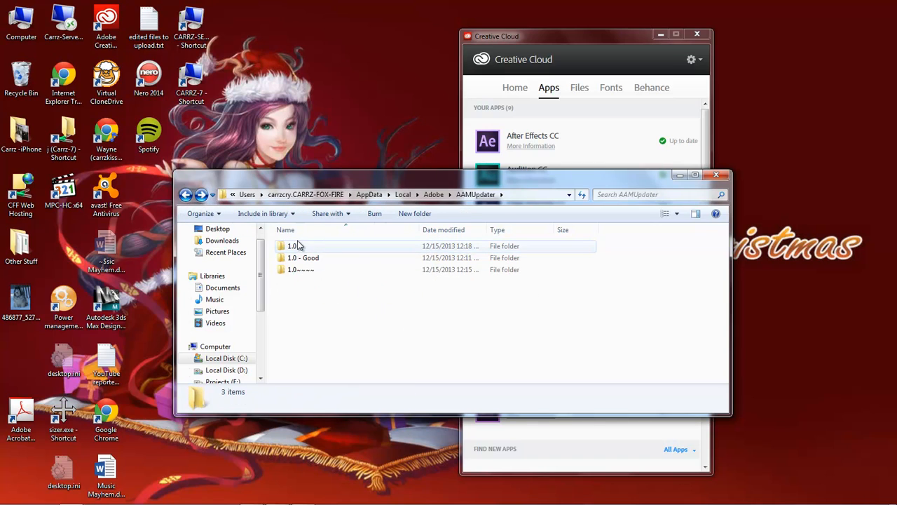
double_click(291, 246)
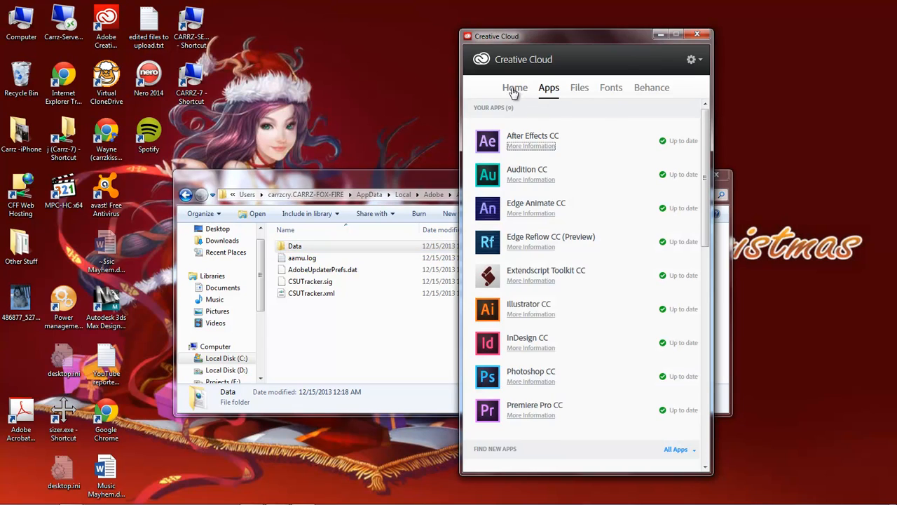
mouse_move(516, 96)
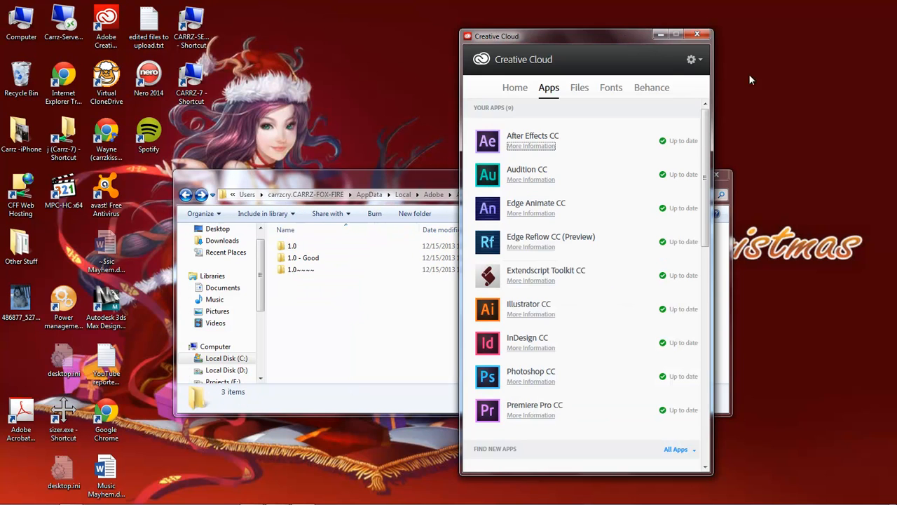
mouse_move(796, 98)
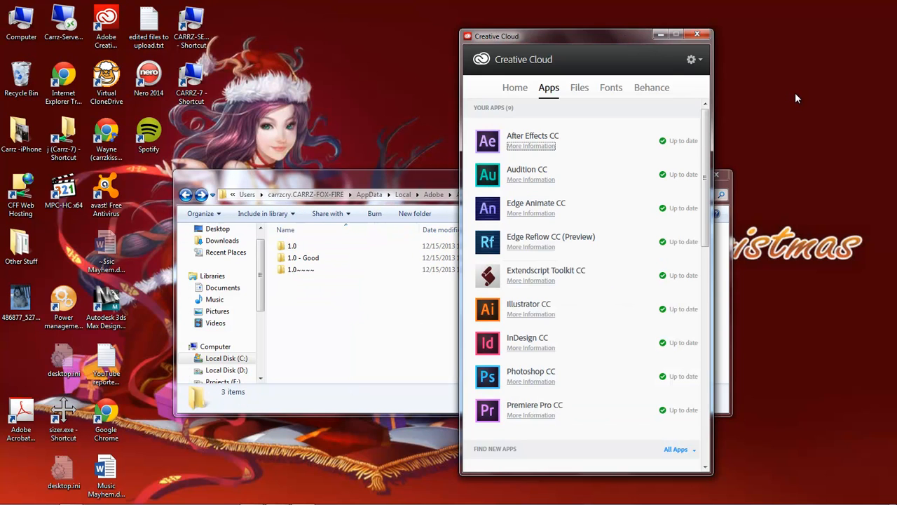